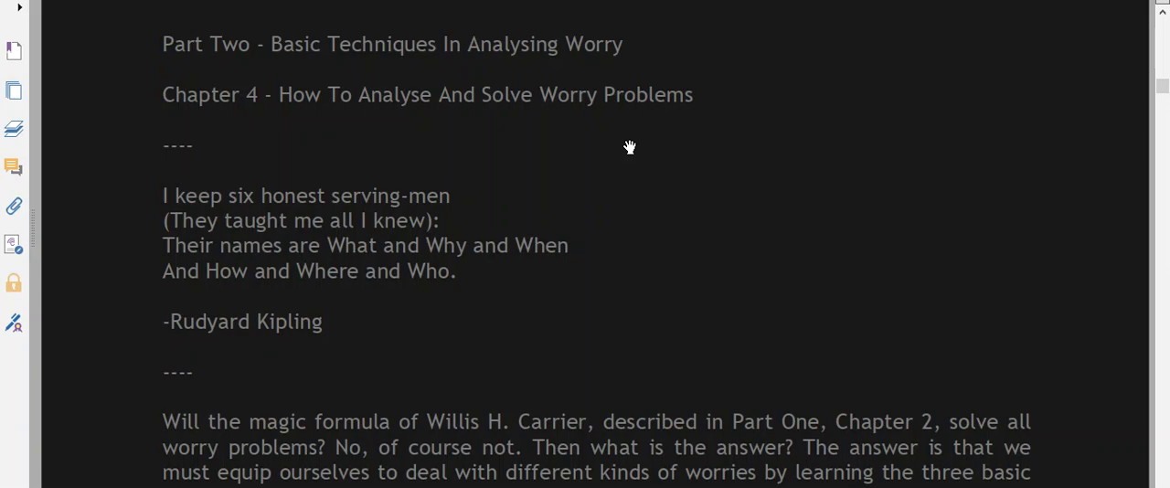
pyautogui.moveTo(618, 192)
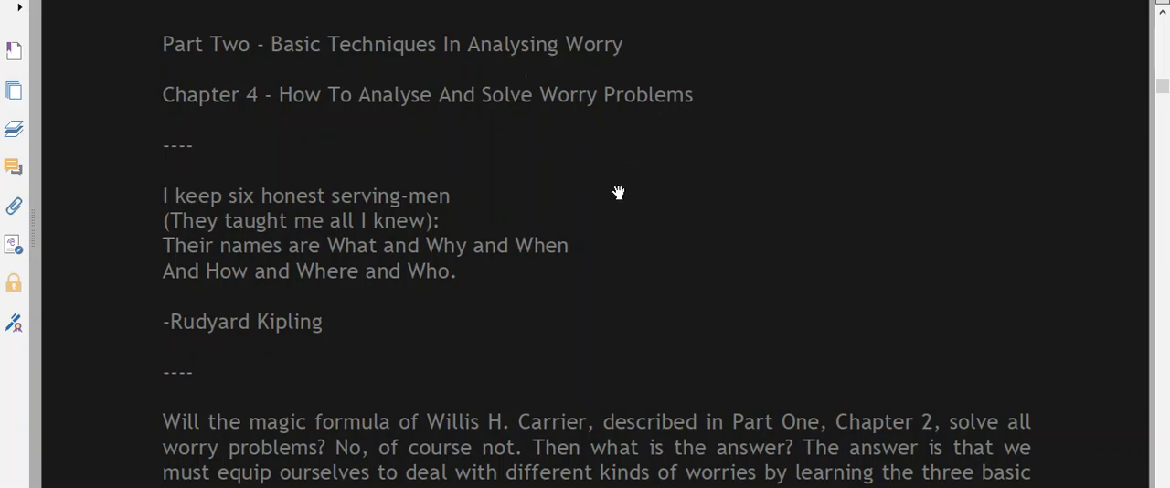
pyautogui.scroll(-3)
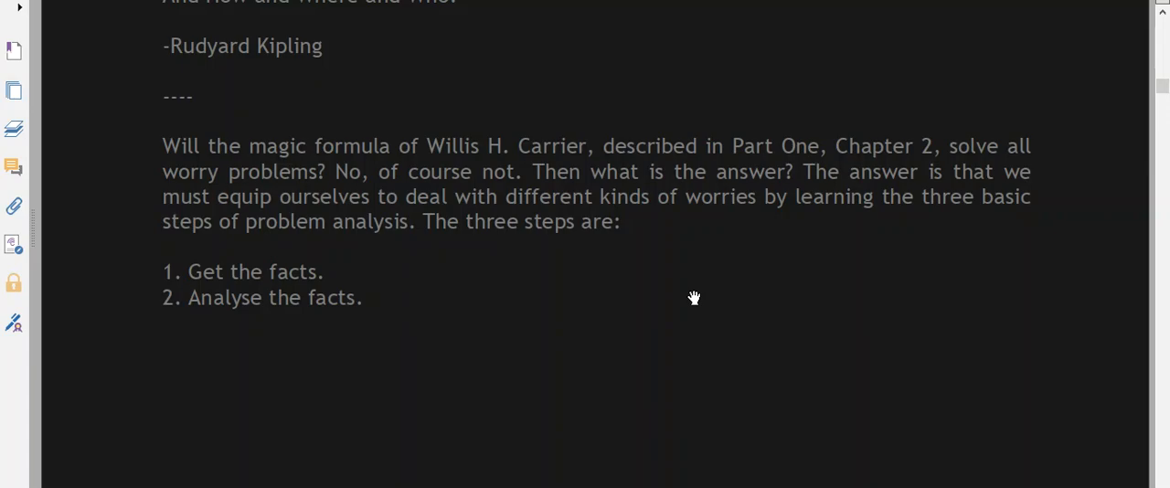
pyautogui.moveTo(697, 97)
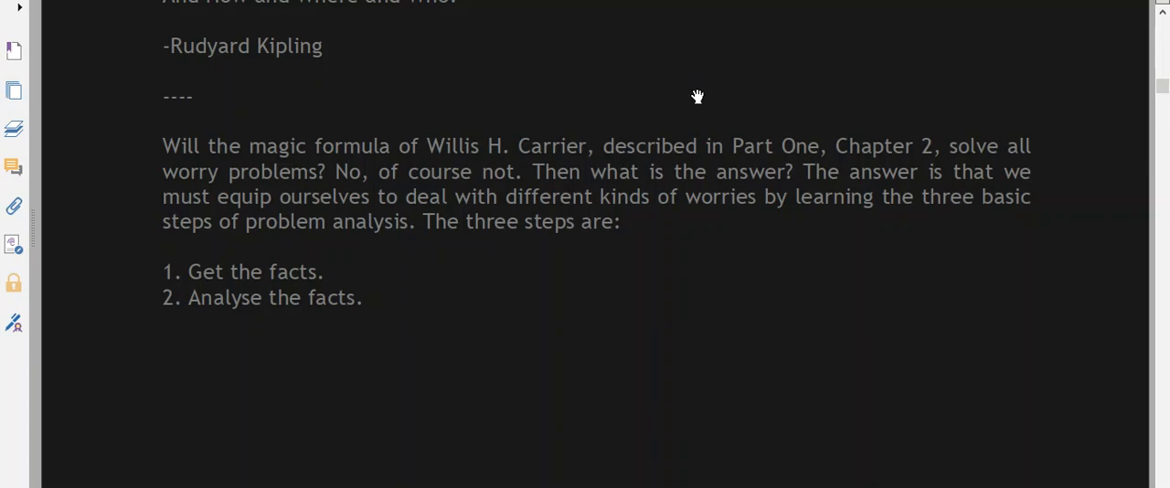
pyautogui.moveTo(694, 247)
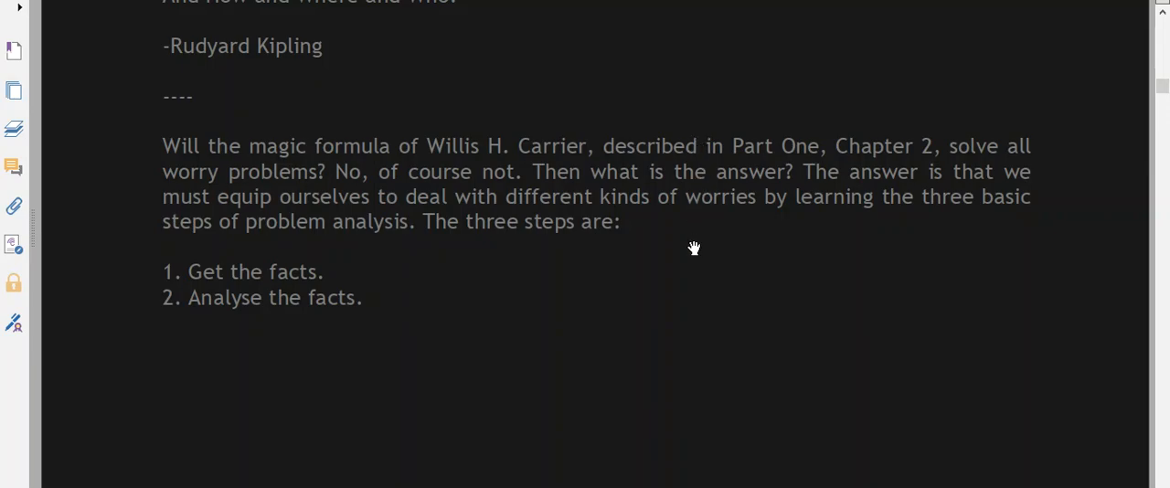
pyautogui.moveTo(692, 257)
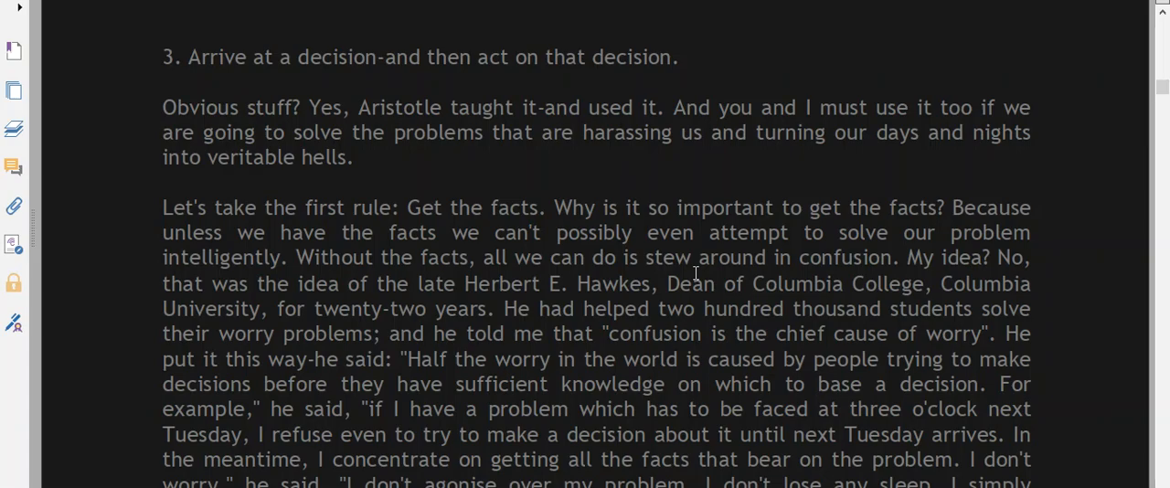
pyautogui.scroll(-3)
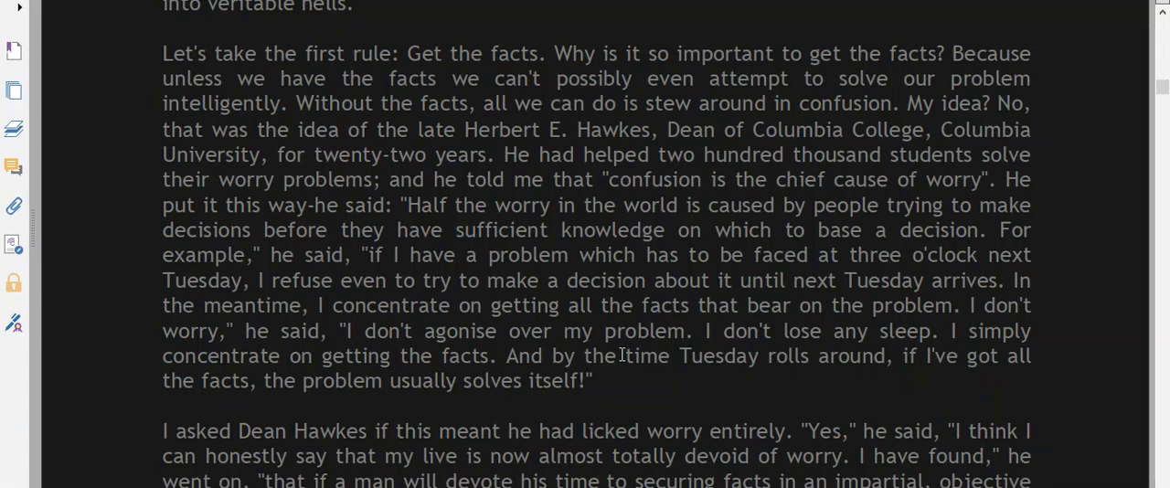
pyautogui.moveTo(686, 446)
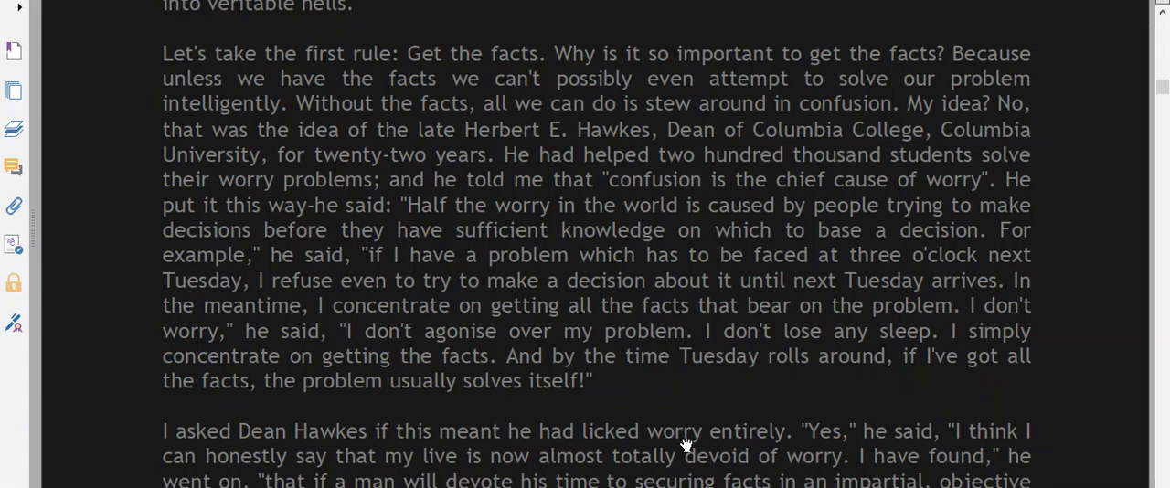
pyautogui.scroll(-3)
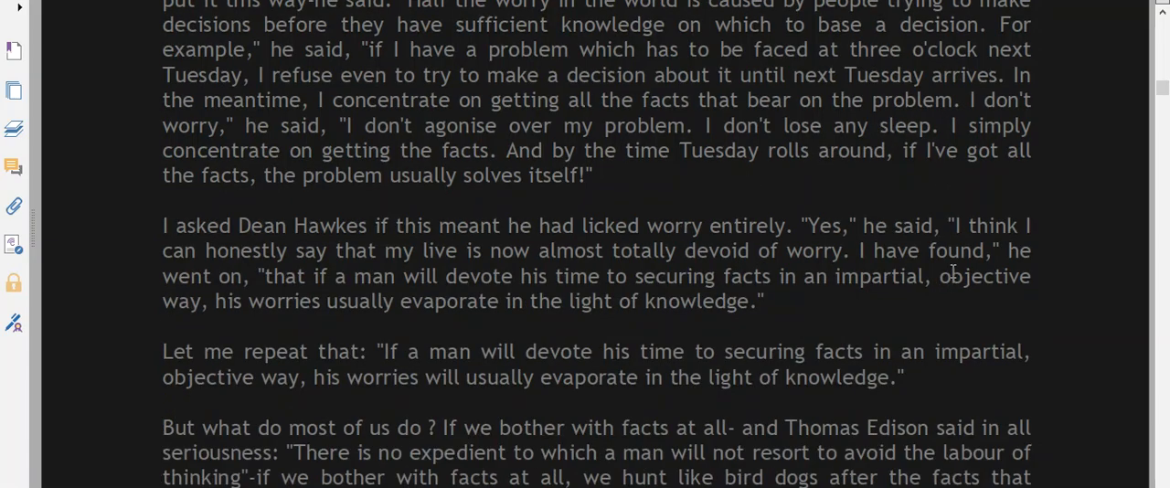
pyautogui.moveTo(975, 287)
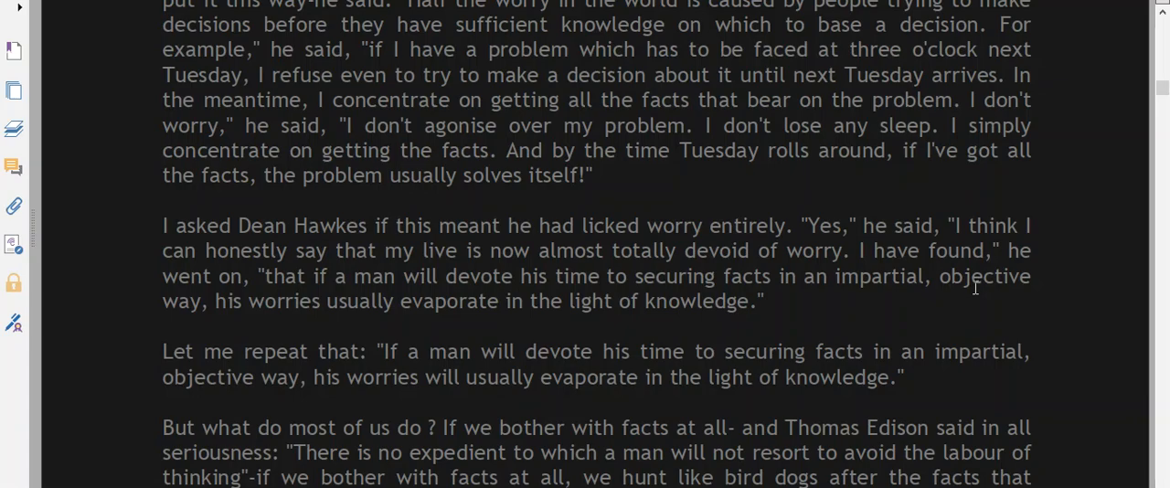
pyautogui.scroll(-3)
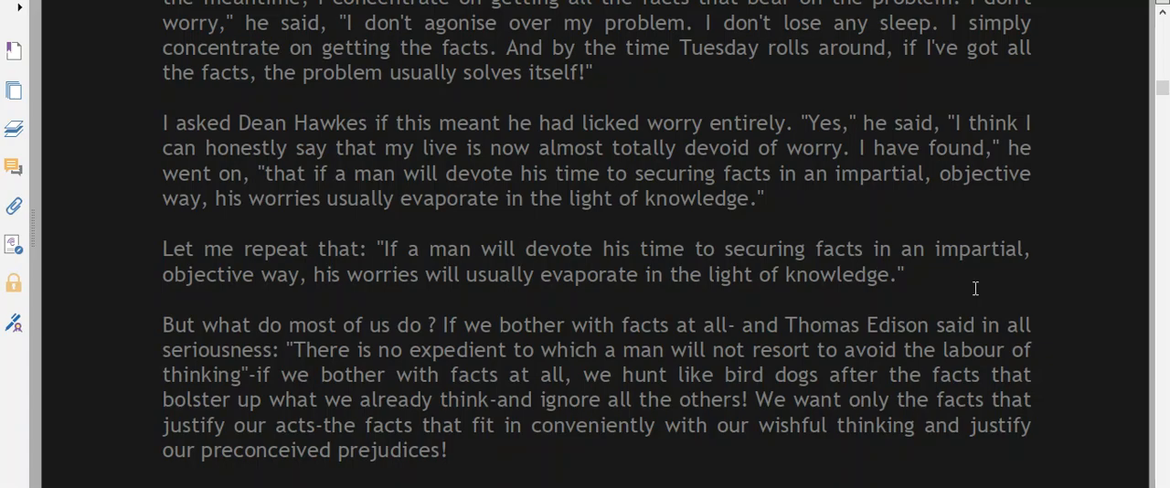
pyautogui.moveTo(1005, 219)
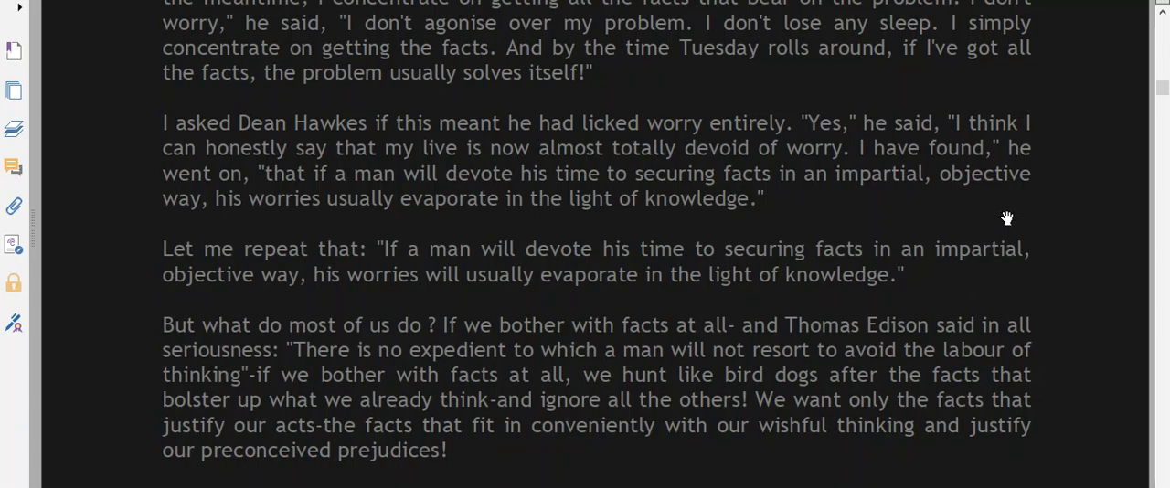
pyautogui.scroll(-3)
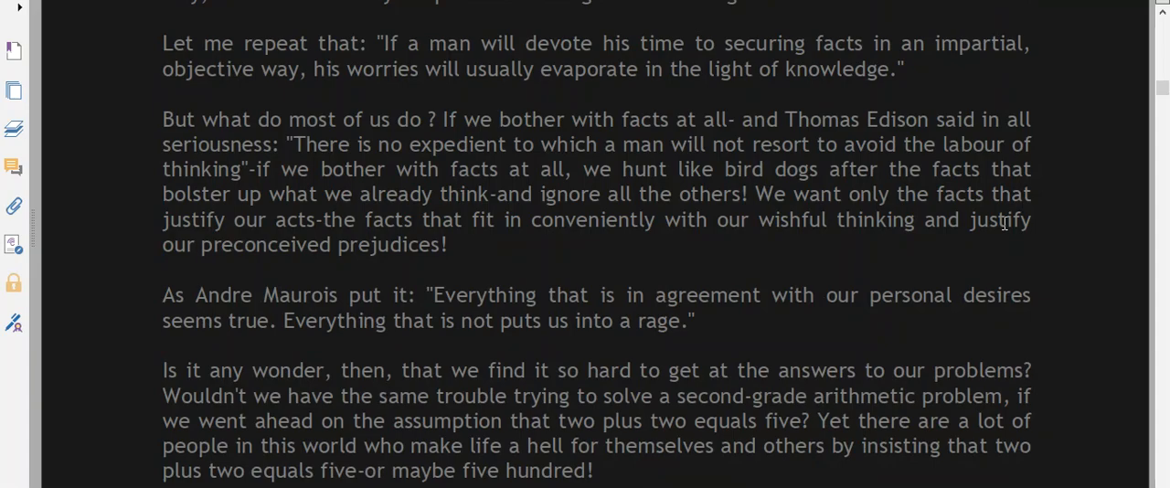
pyautogui.scroll(-3)
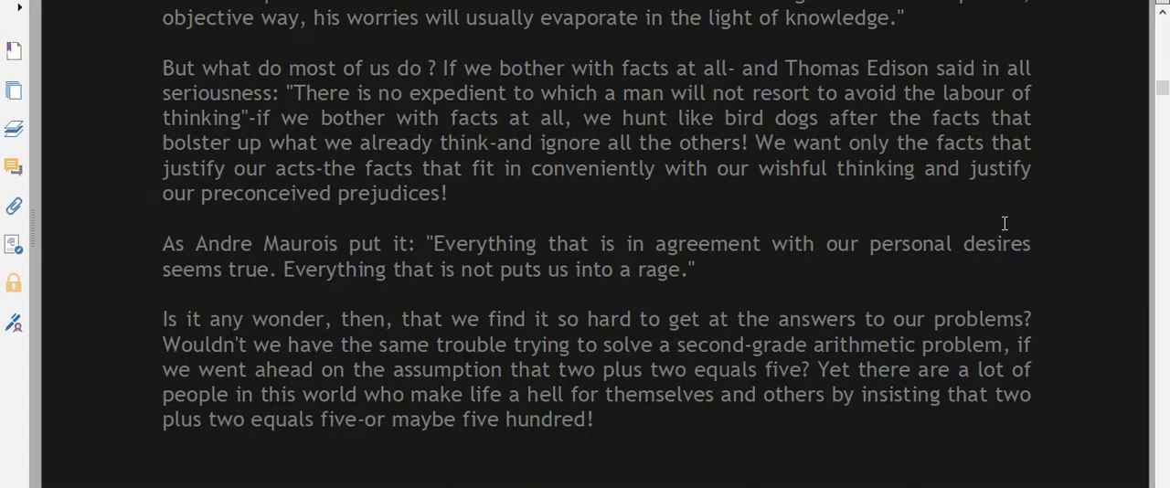
pyautogui.moveTo(995, 303)
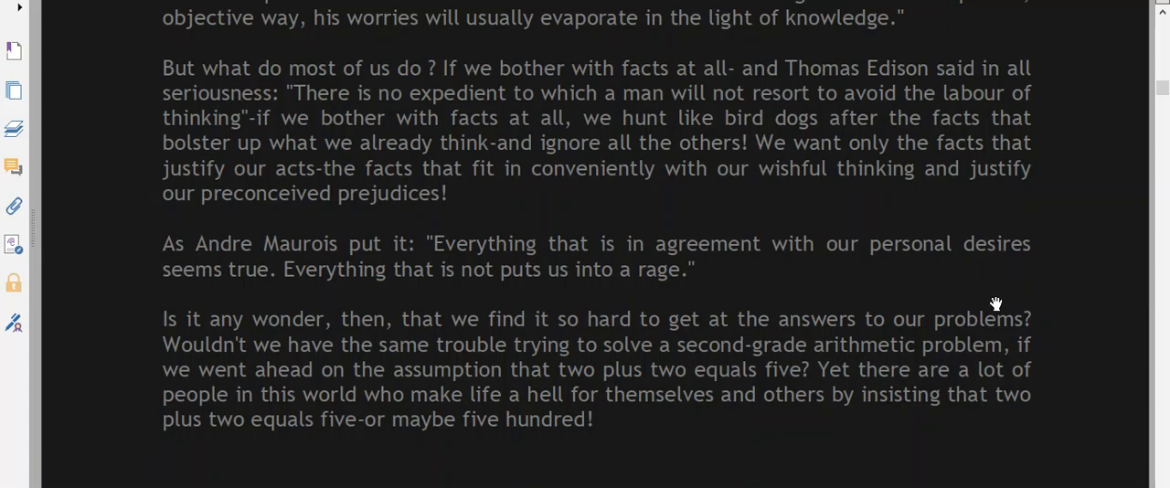
pyautogui.scroll(-3)
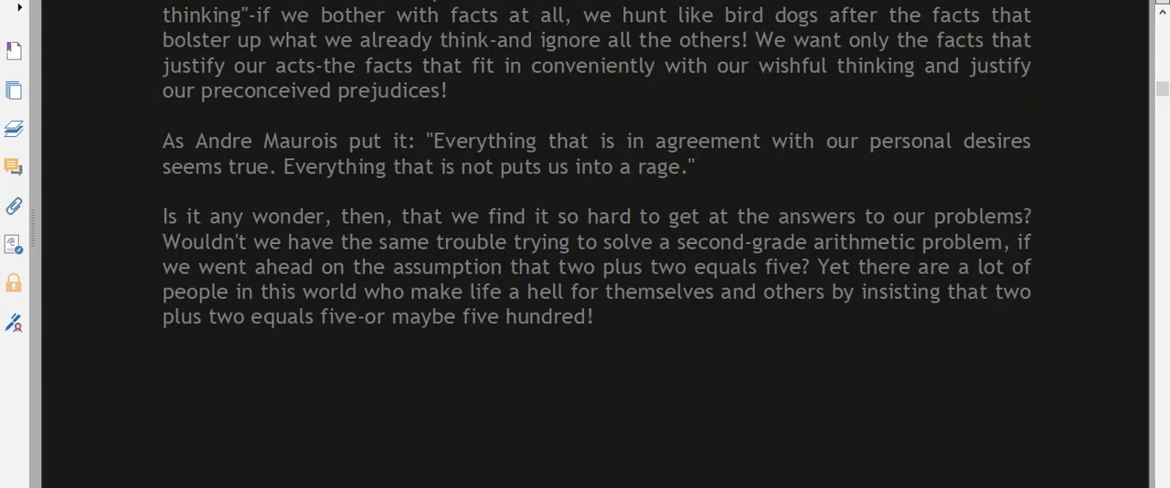
pyautogui.scroll(-3)
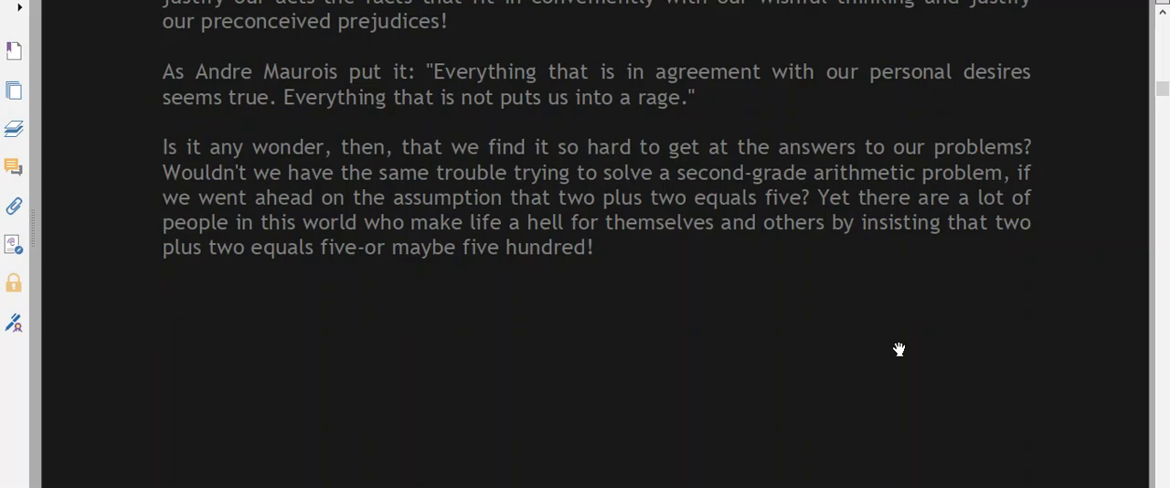
pyautogui.scroll(-3)
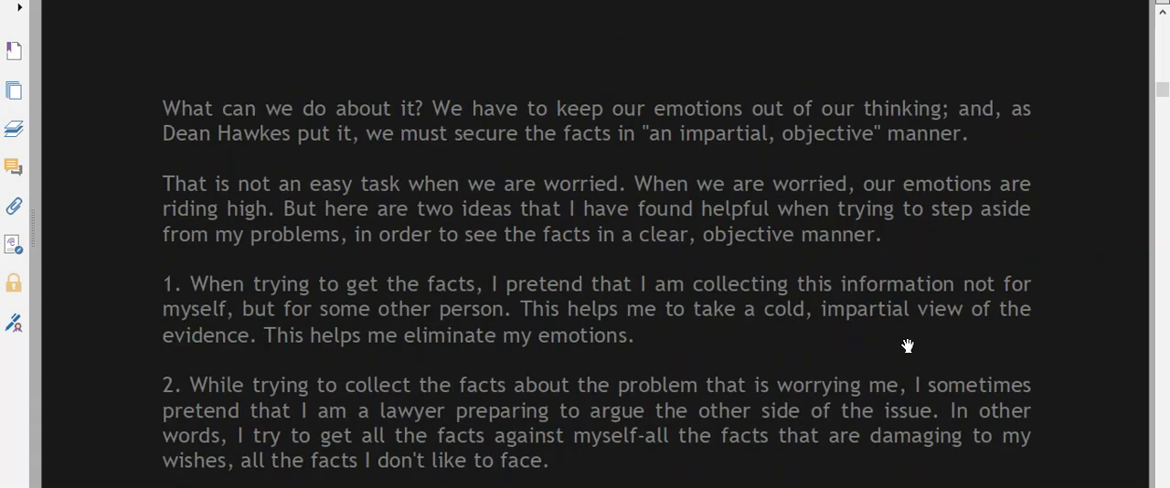
pyautogui.scroll(-3)
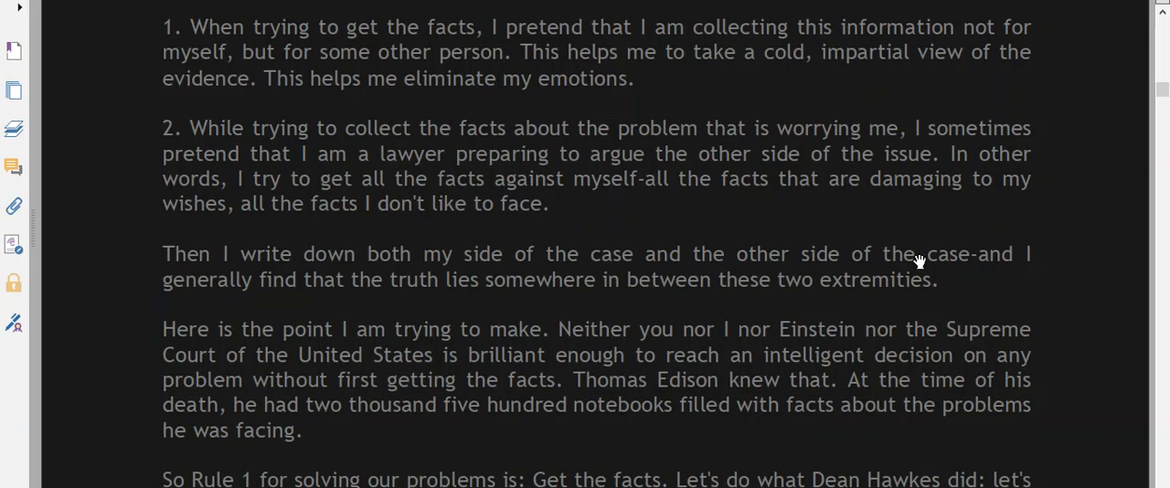
pyautogui.scroll(-3)
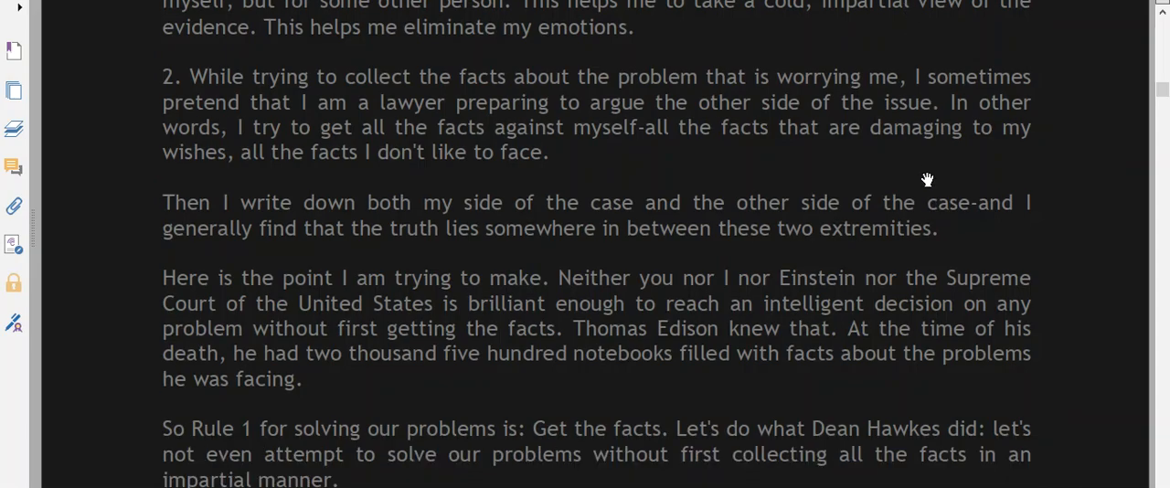
pyautogui.scroll(-3)
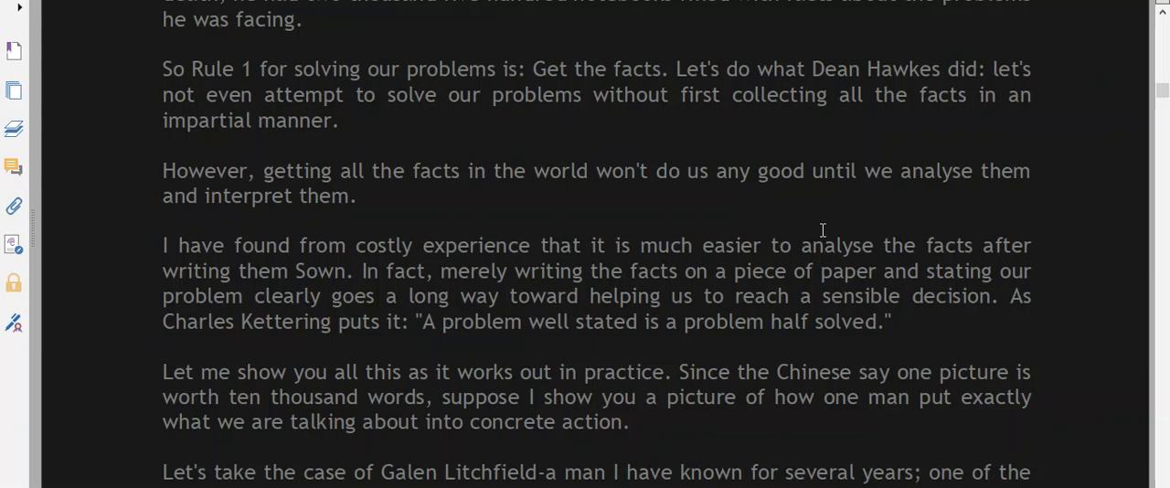
pyautogui.moveTo(953, 331)
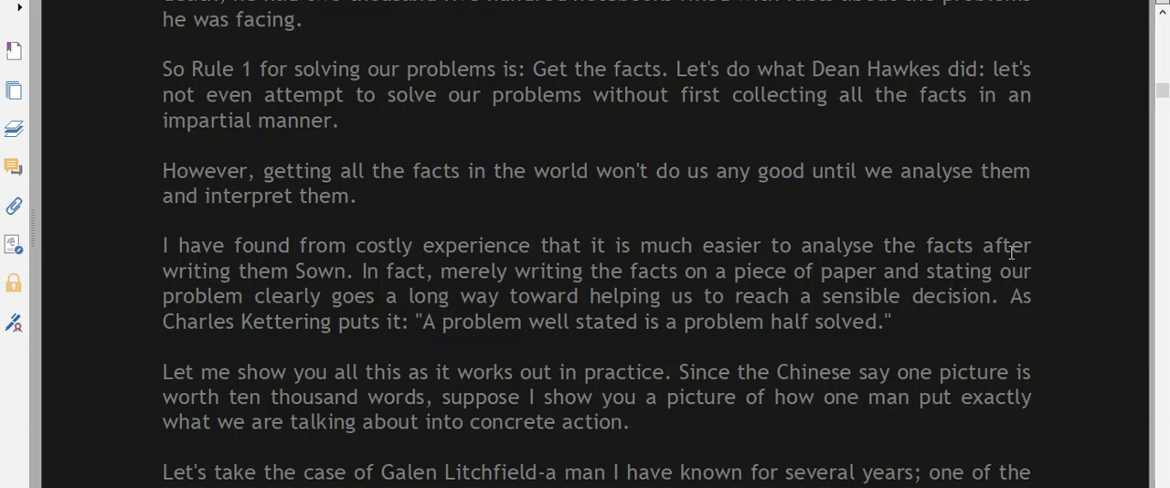
pyautogui.moveTo(994, 213)
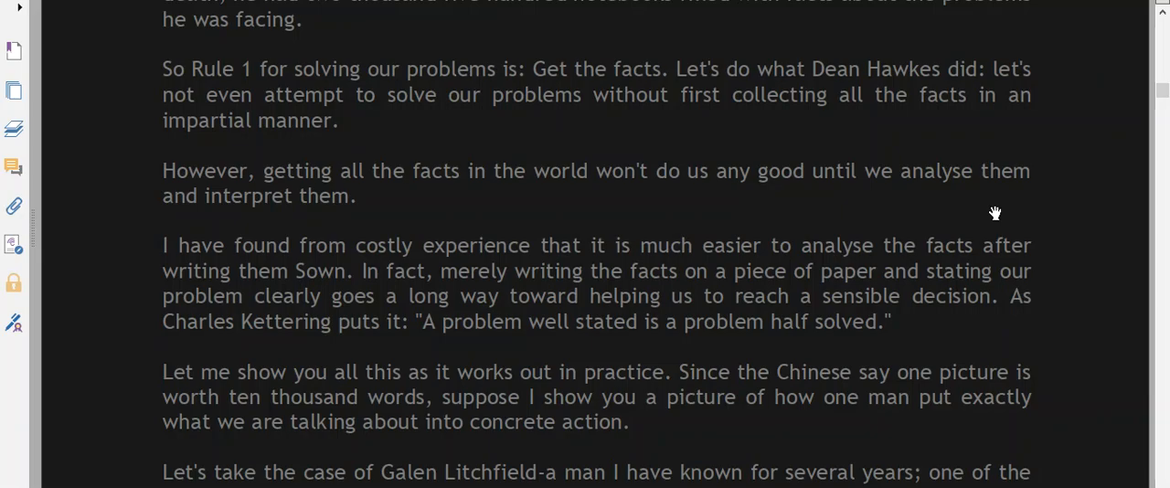
pyautogui.scroll(-3)
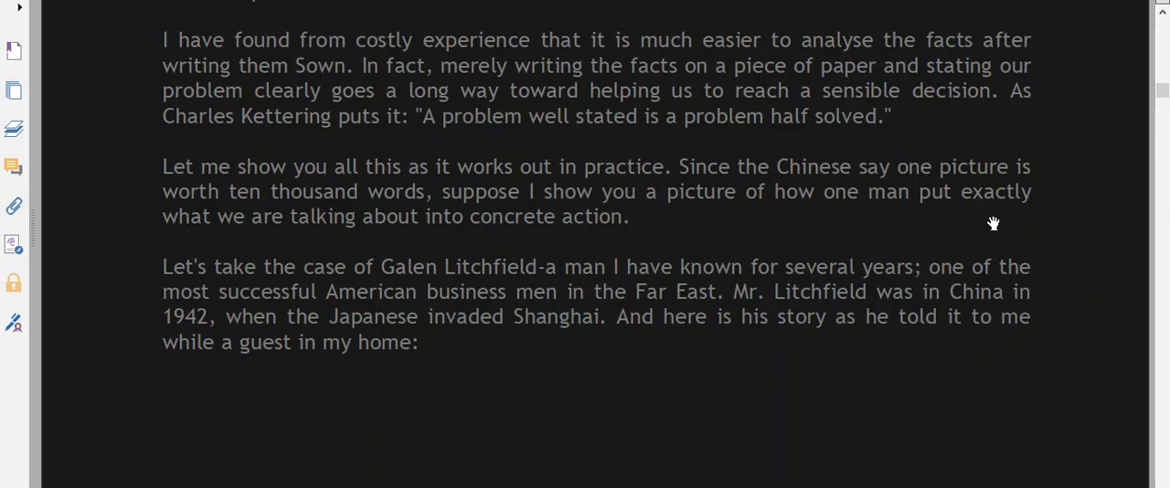
pyautogui.scroll(-3)
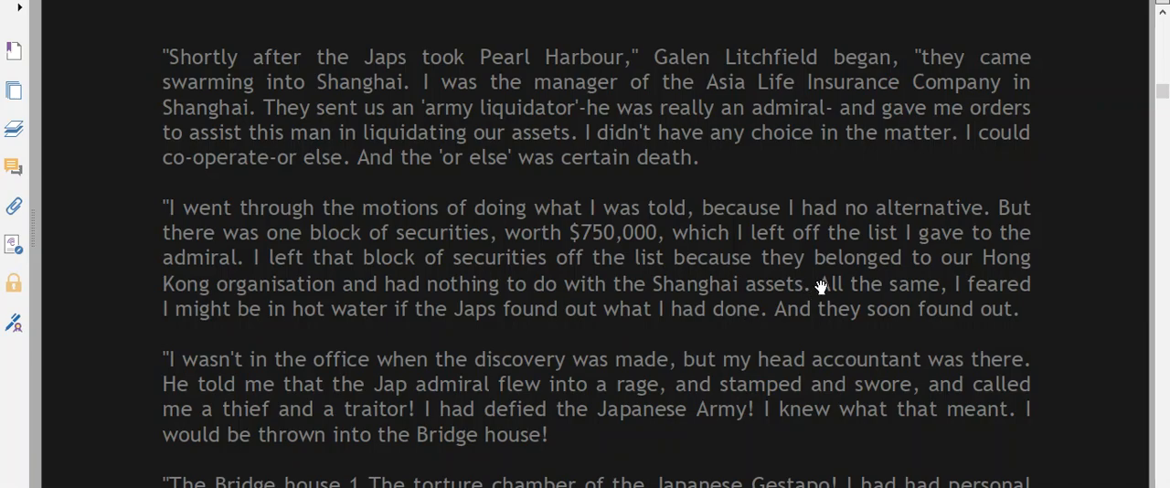
pyautogui.scroll(-3)
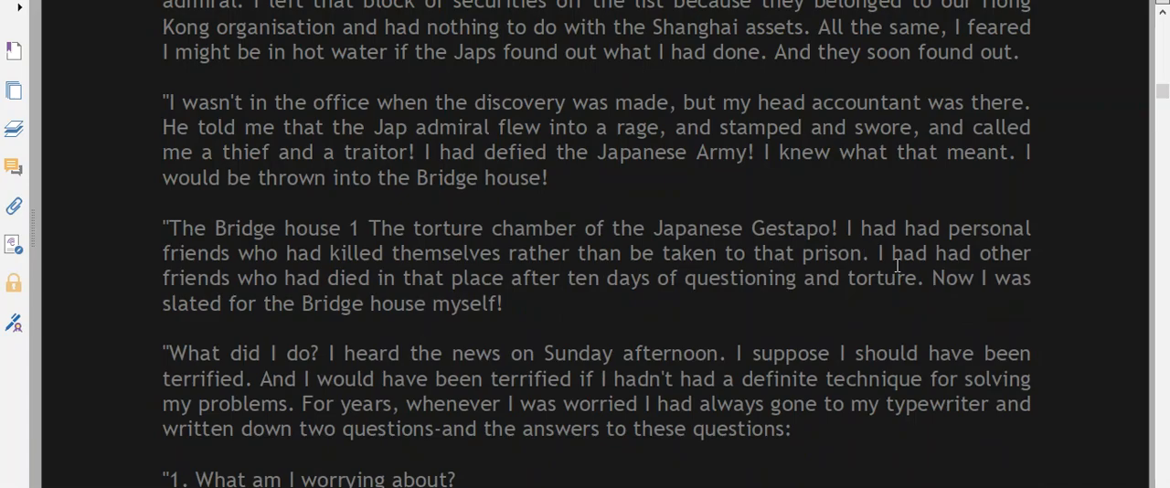
pyautogui.scroll(-3)
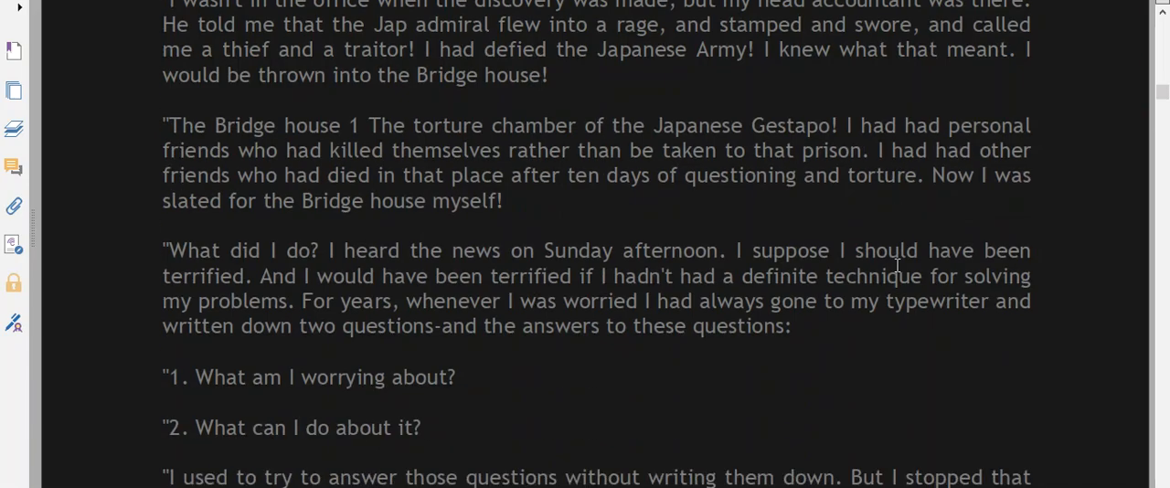
pyautogui.scroll(-3)
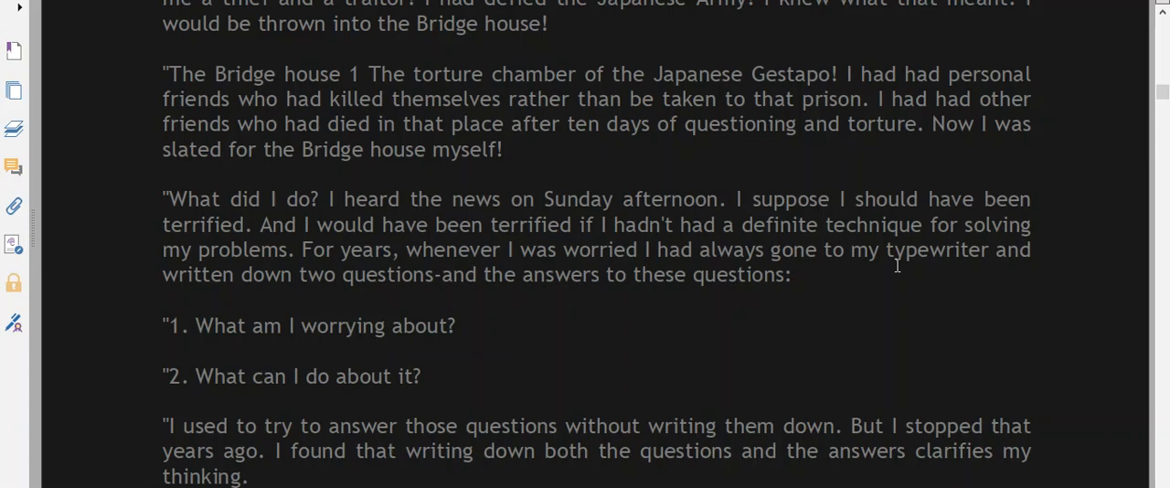
pyautogui.scroll(-3)
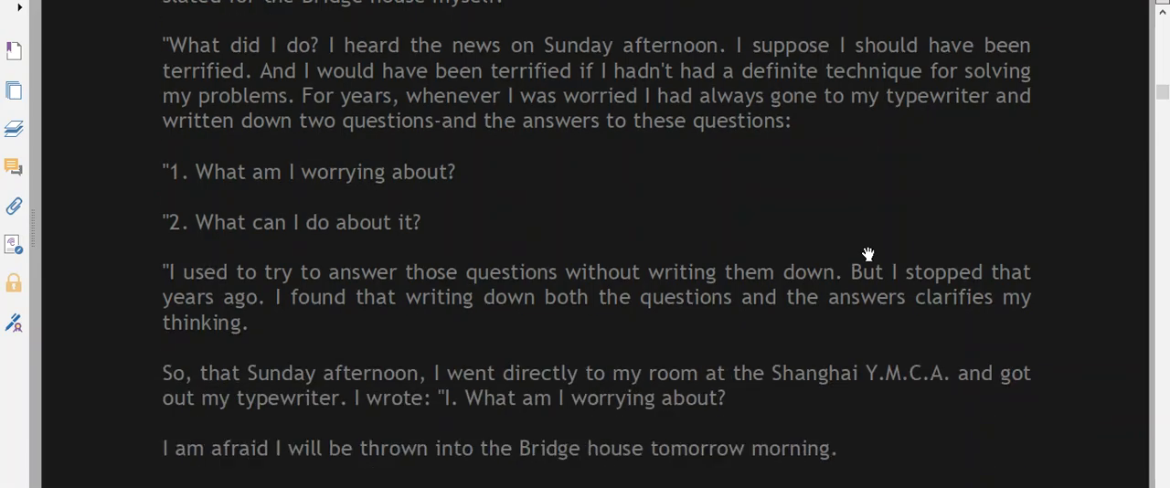
pyautogui.scroll(-3)
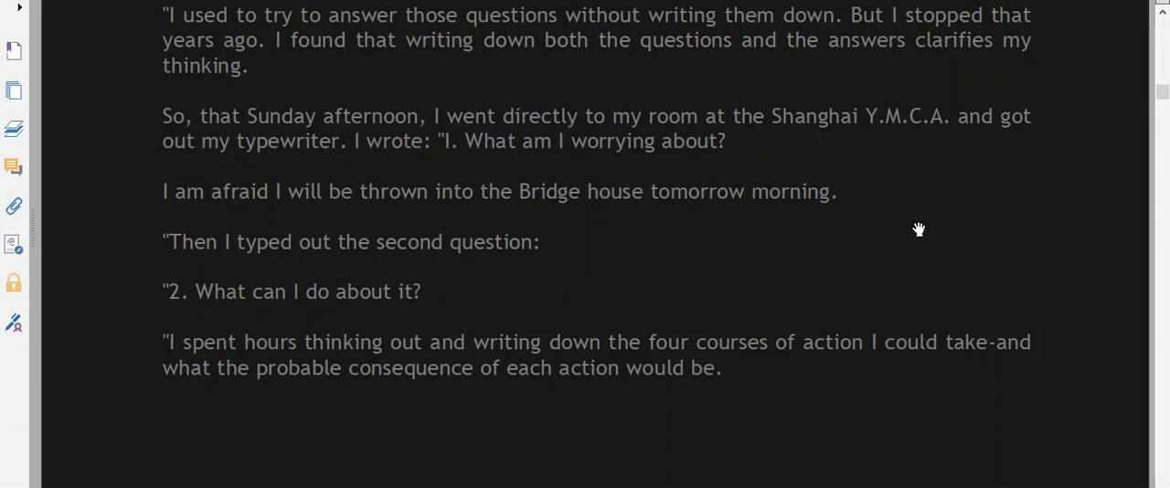
pyautogui.moveTo(922, 227)
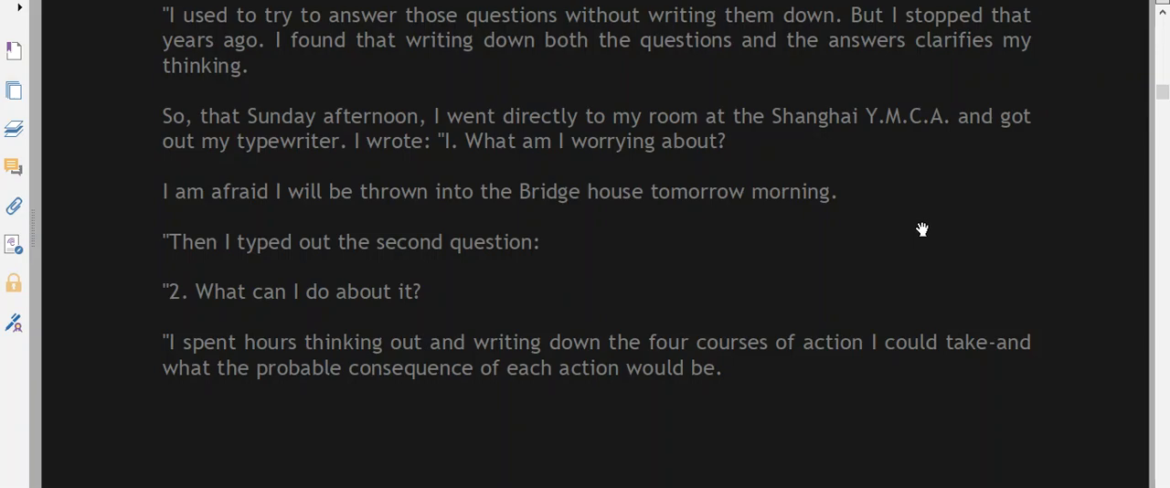
pyautogui.scroll(-3)
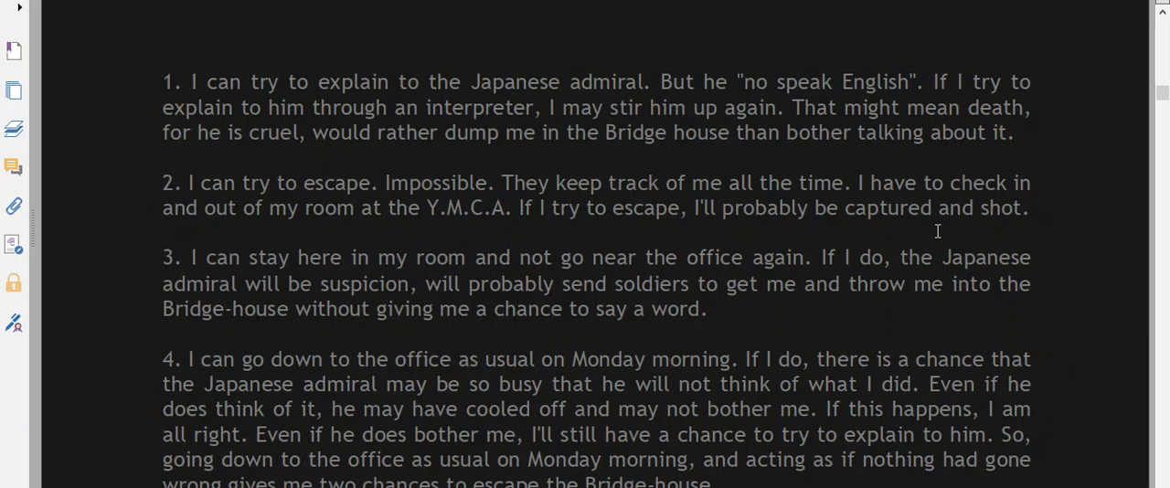
pyautogui.scroll(-3)
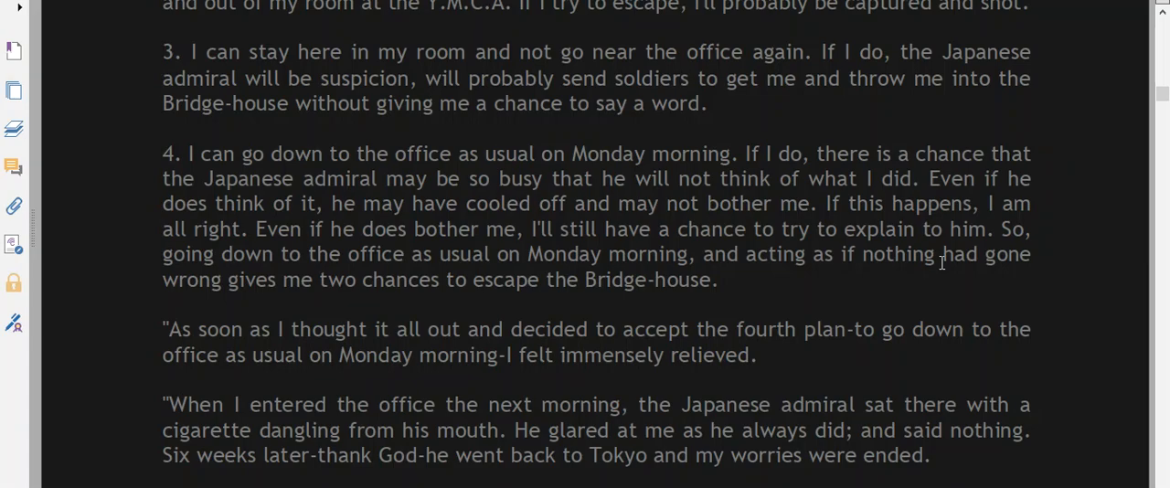
pyautogui.scroll(-3)
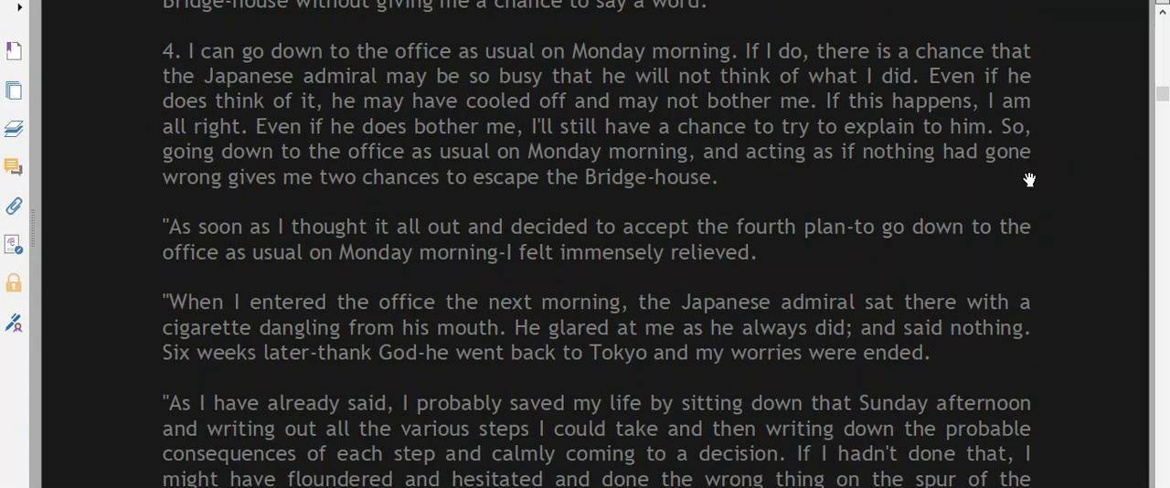
pyautogui.scroll(-3)
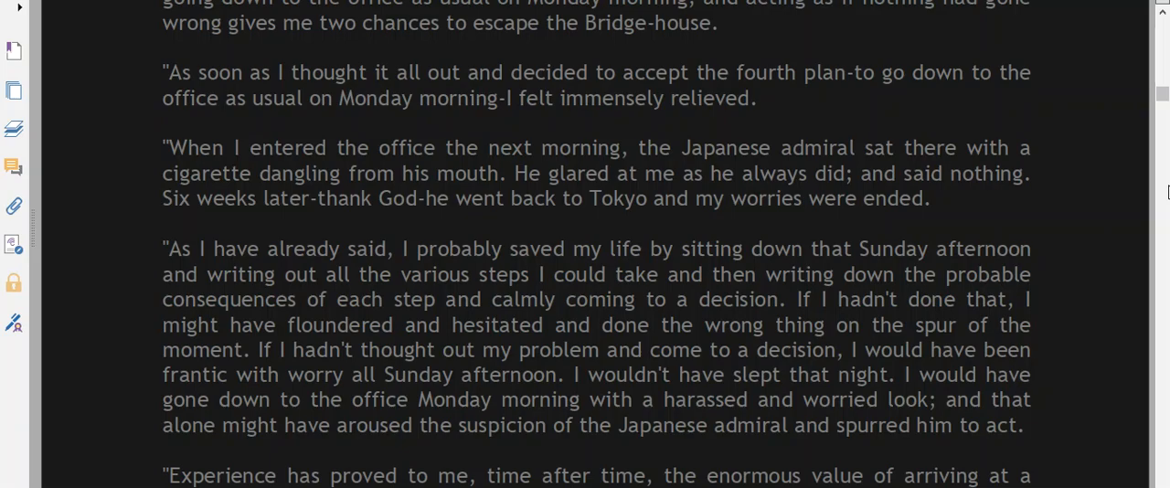
pyautogui.scroll(-3)
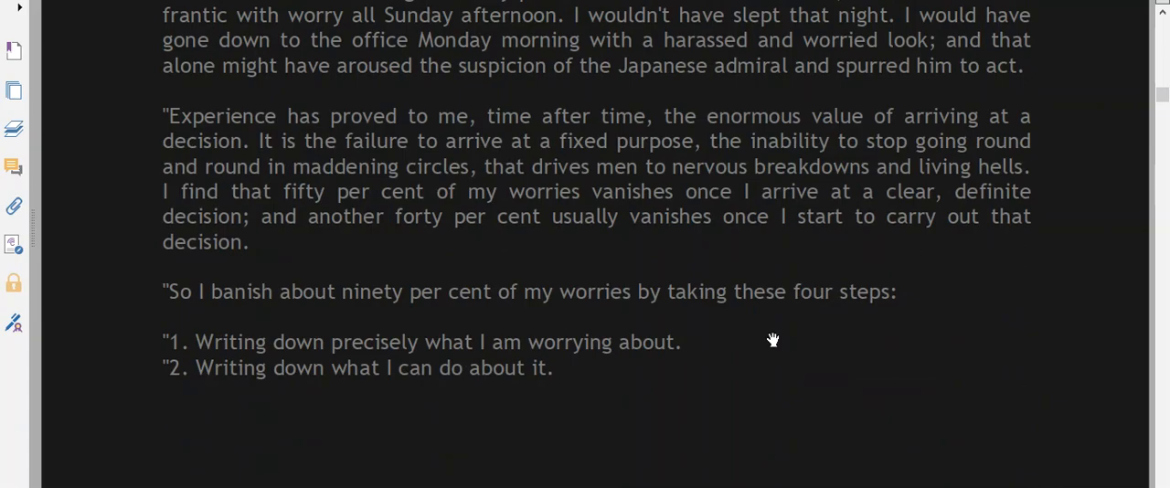
pyautogui.moveTo(410, 467)
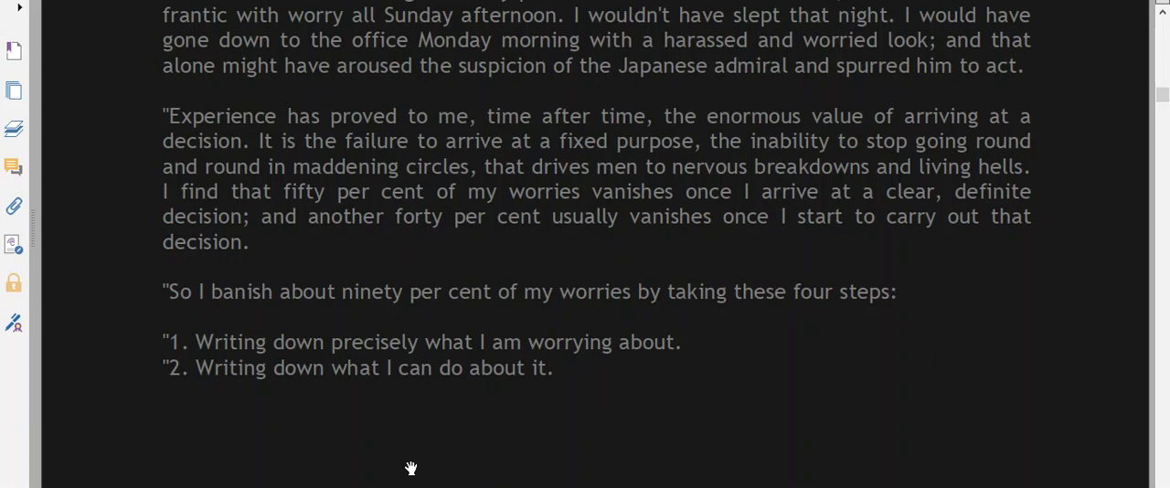
pyautogui.moveTo(743, 260)
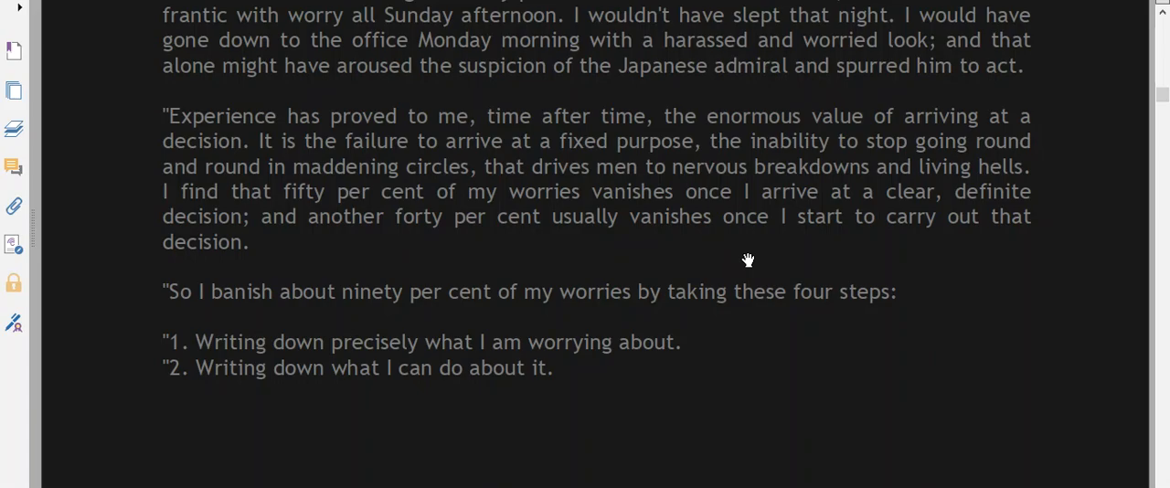
pyautogui.scroll(-3)
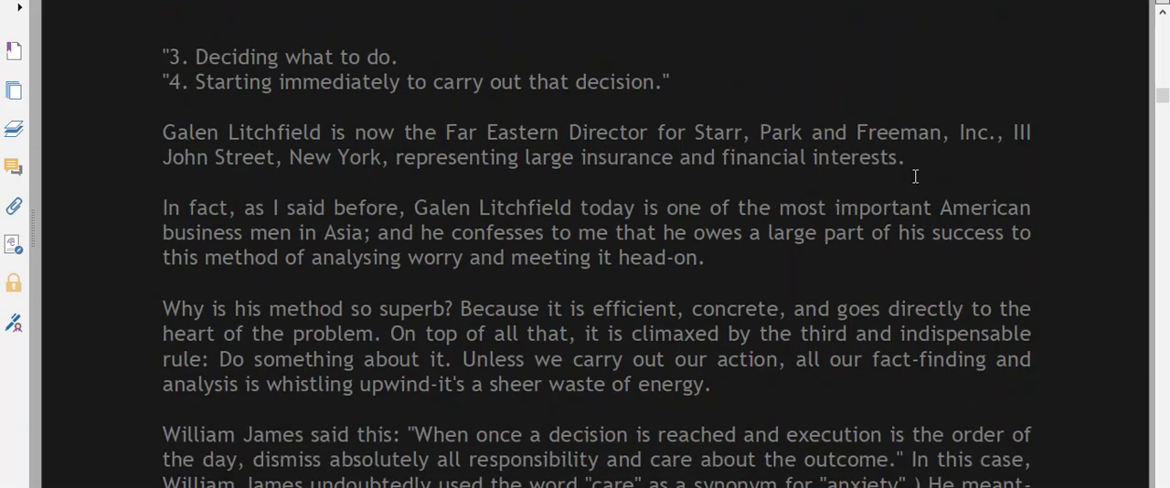
pyautogui.scroll(-3)
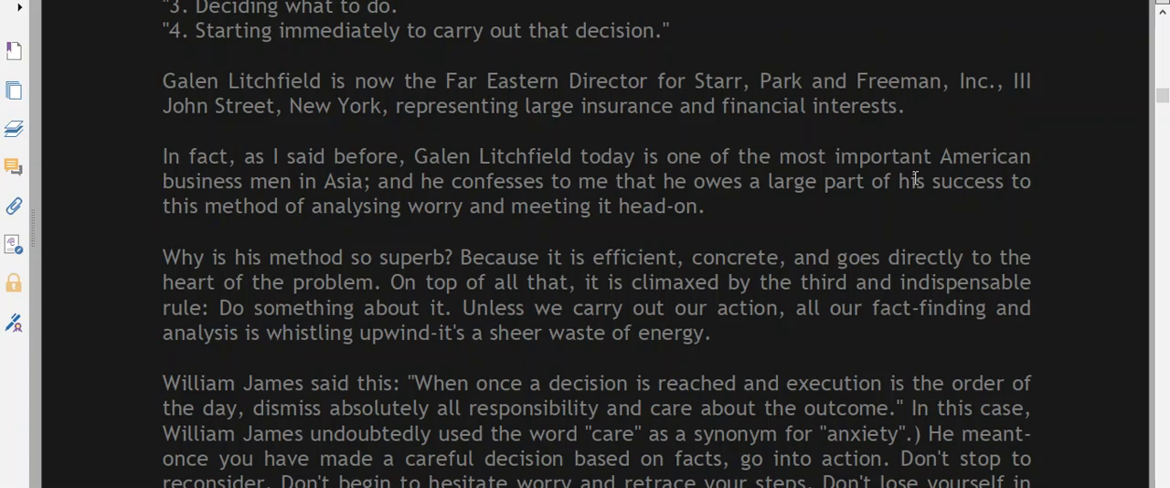
pyautogui.moveTo(899, 95)
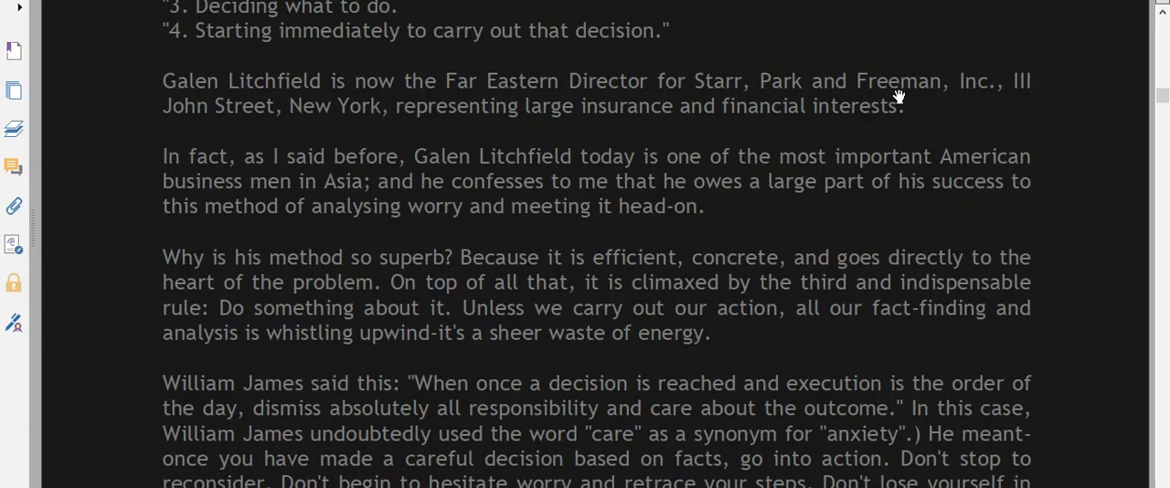
pyautogui.moveTo(920, 122)
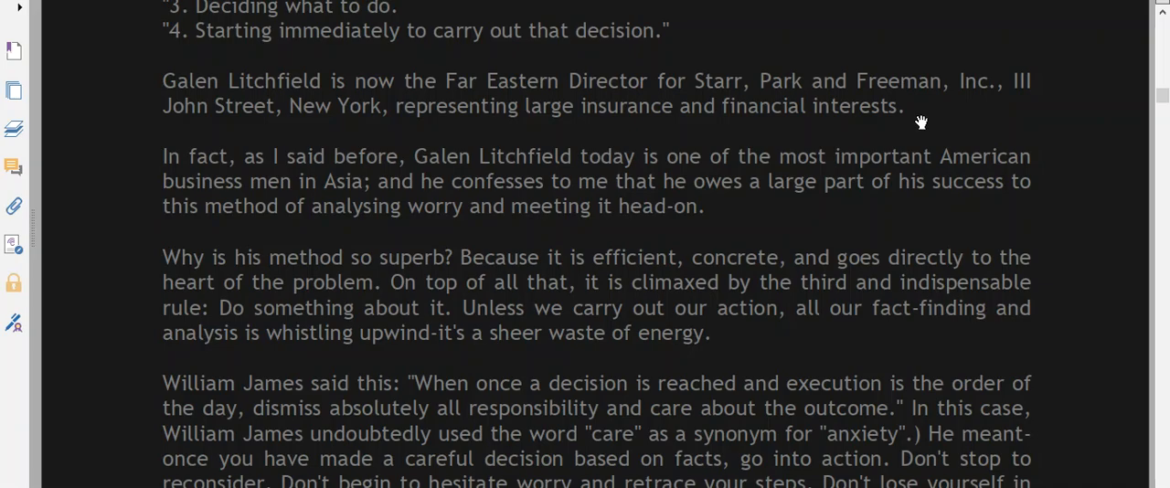
pyautogui.scroll(-3)
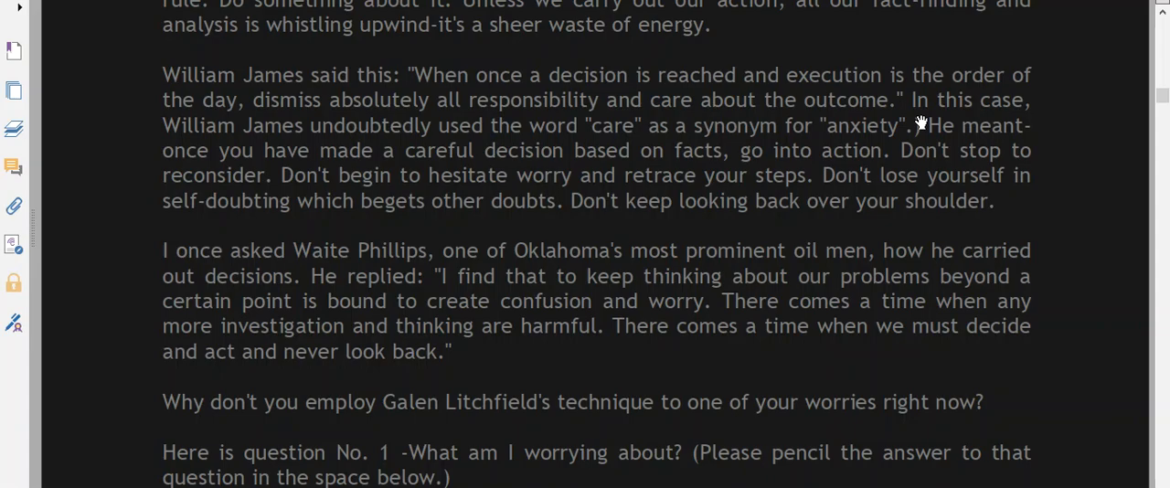
pyautogui.scroll(-3)
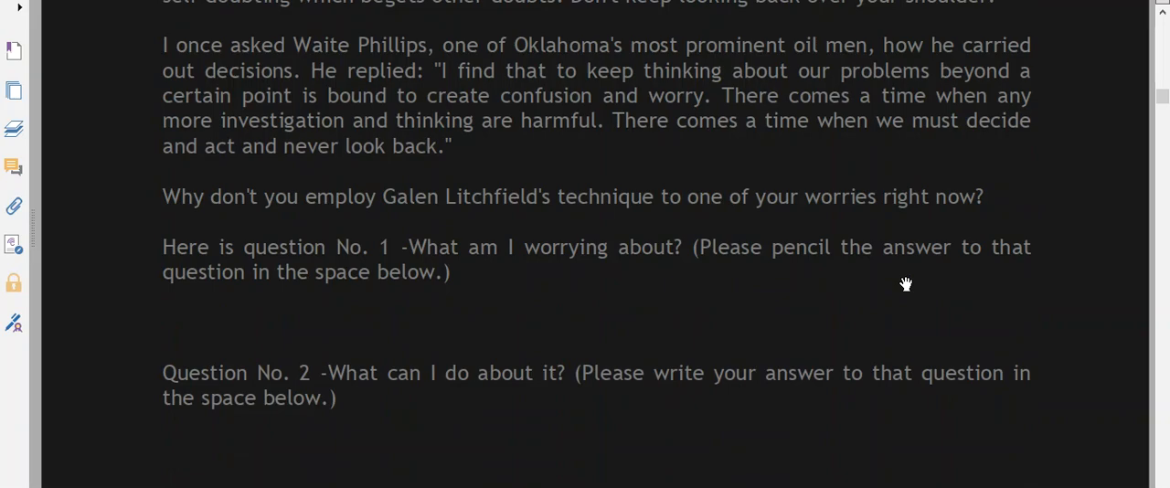
pyautogui.moveTo(914, 304)
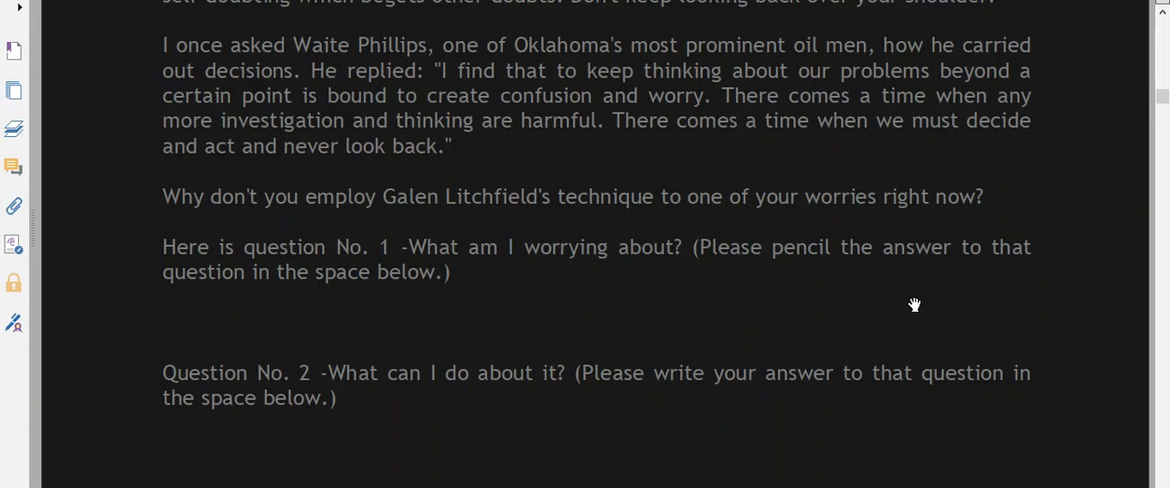
pyautogui.scroll(-3)
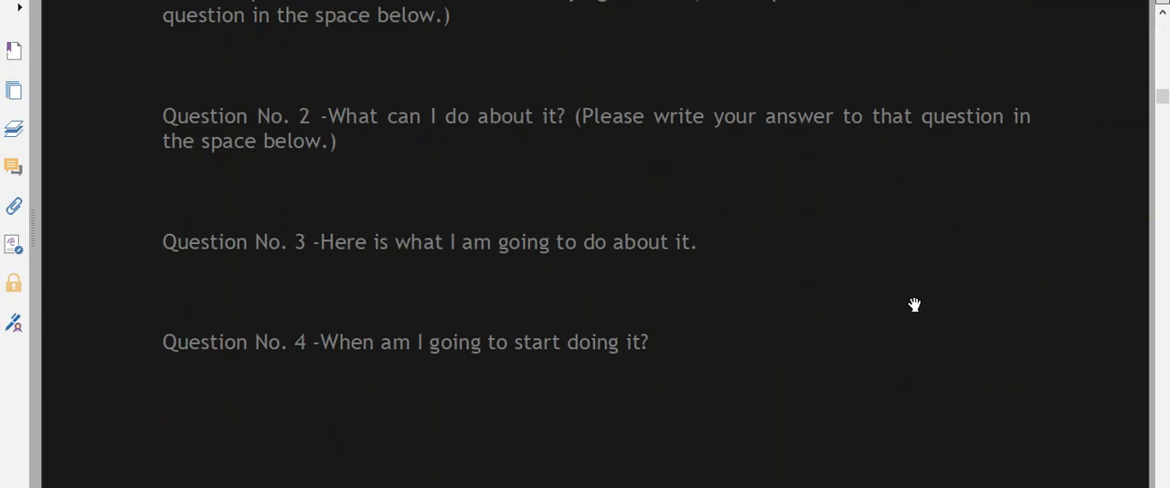
pyautogui.scroll(-3)
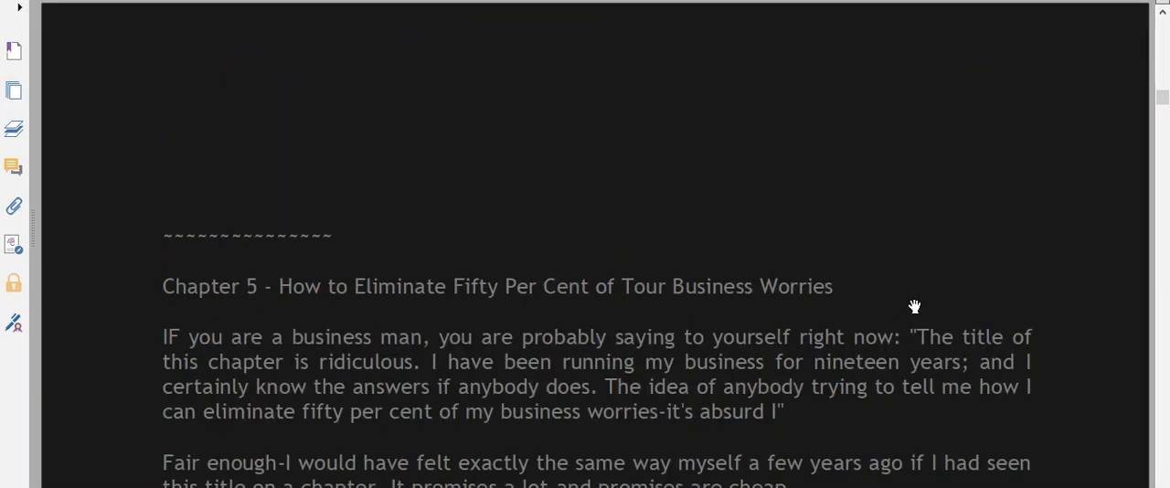
pyautogui.scroll(-3)
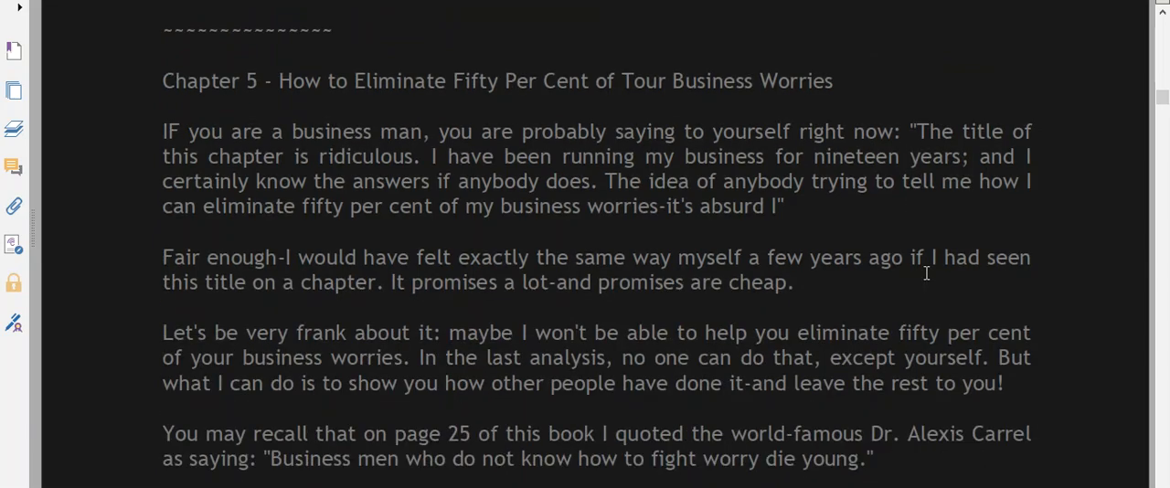